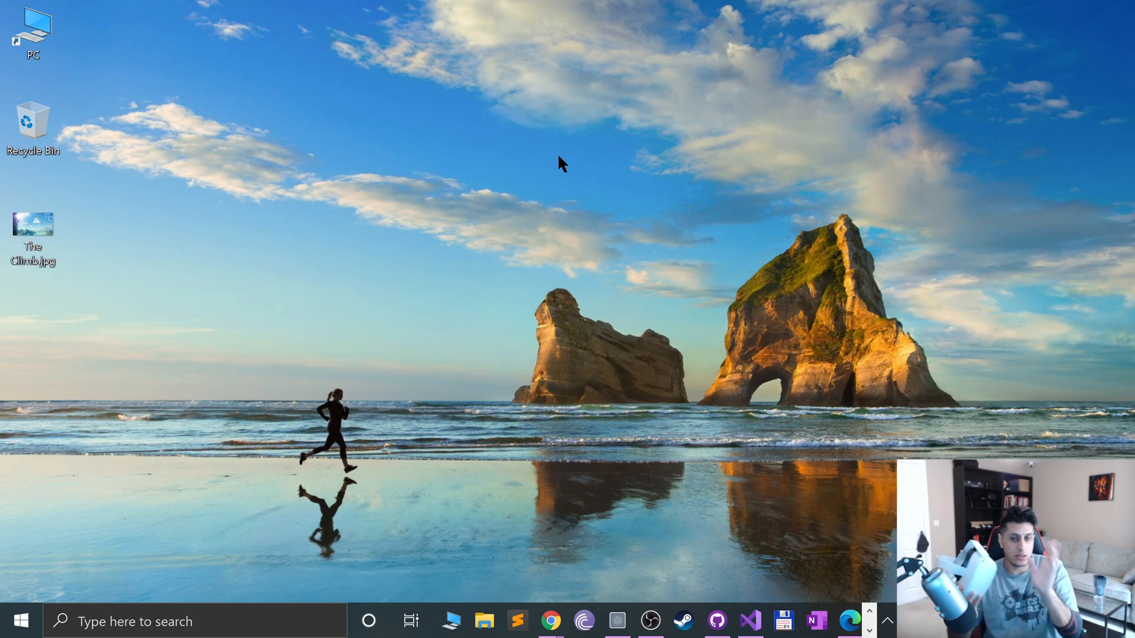
pyautogui.moveTo(458, 260)
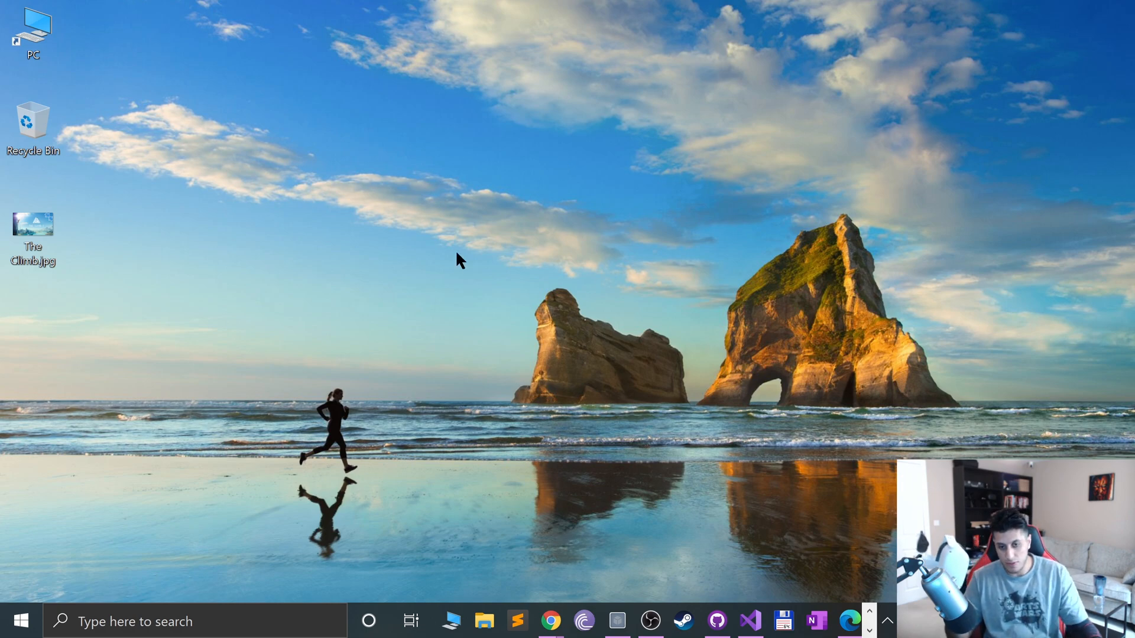
# Start a new Chrome window from the taskbar icon's jump list
pyautogui.rightClick(549, 620)
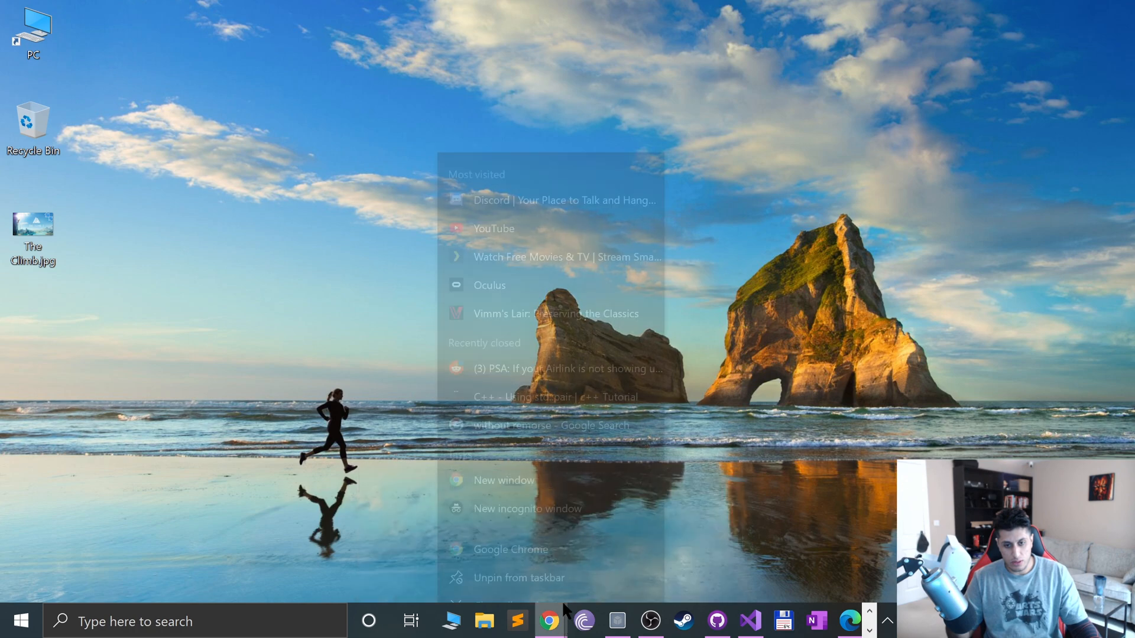
pyautogui.click(505, 479)
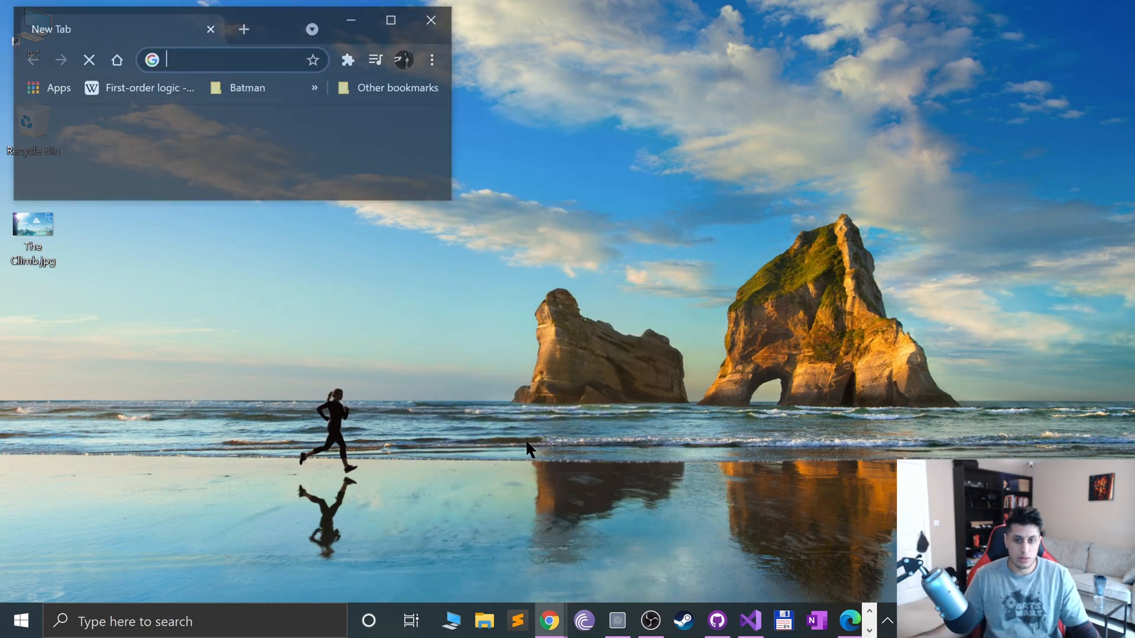
pyautogui.click(388, 20)
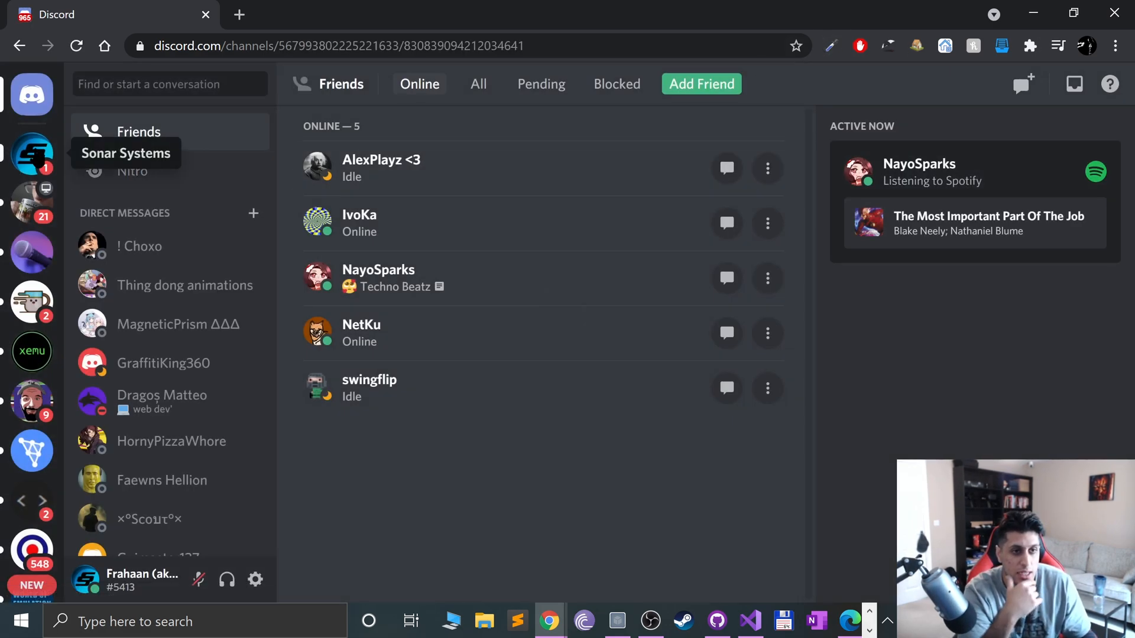
# Switch to the Sonar Systems server and view its #oculus channel
pyautogui.click(31, 154)
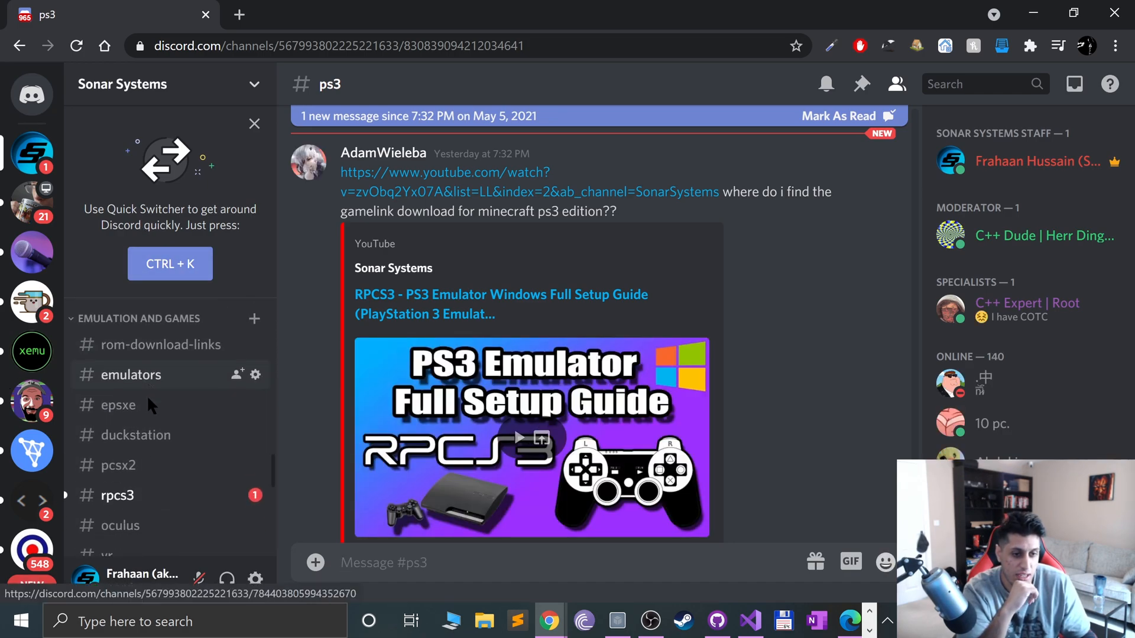
pyautogui.scroll(-3)
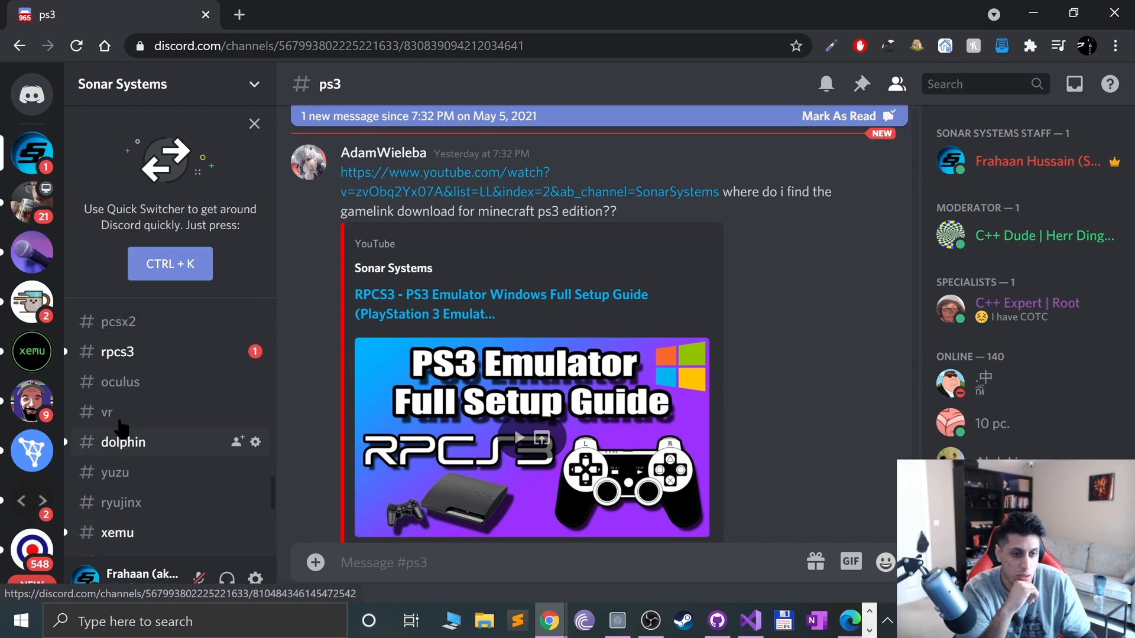
pyautogui.click(121, 381)
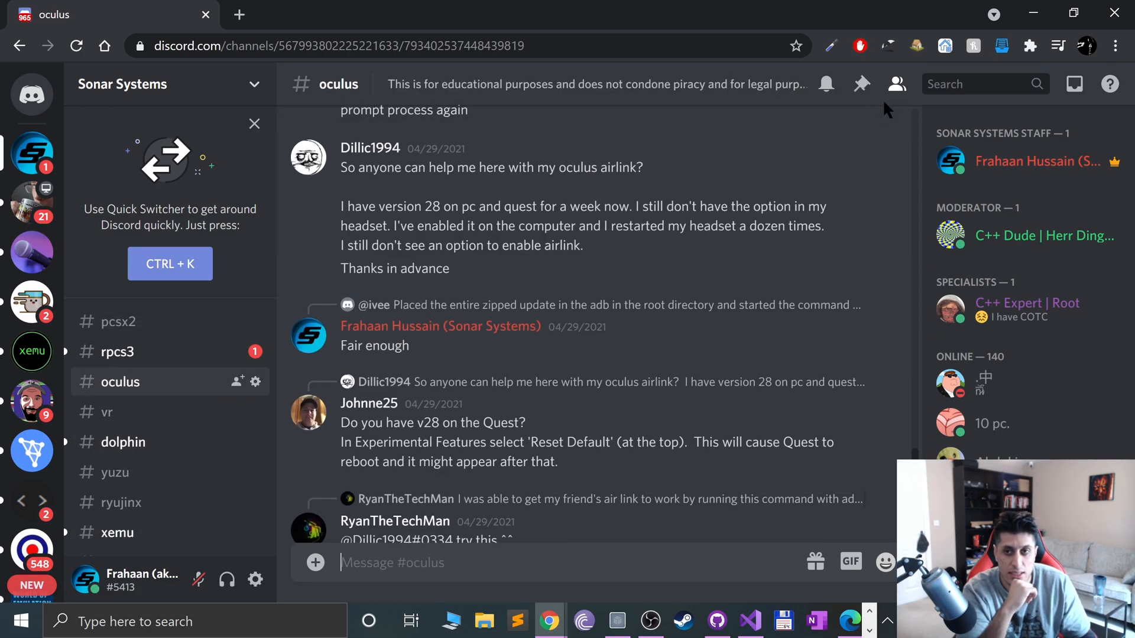
# Browse through the #oculus channel's pinned messages and dismiss the popup
pyautogui.click(861, 84)
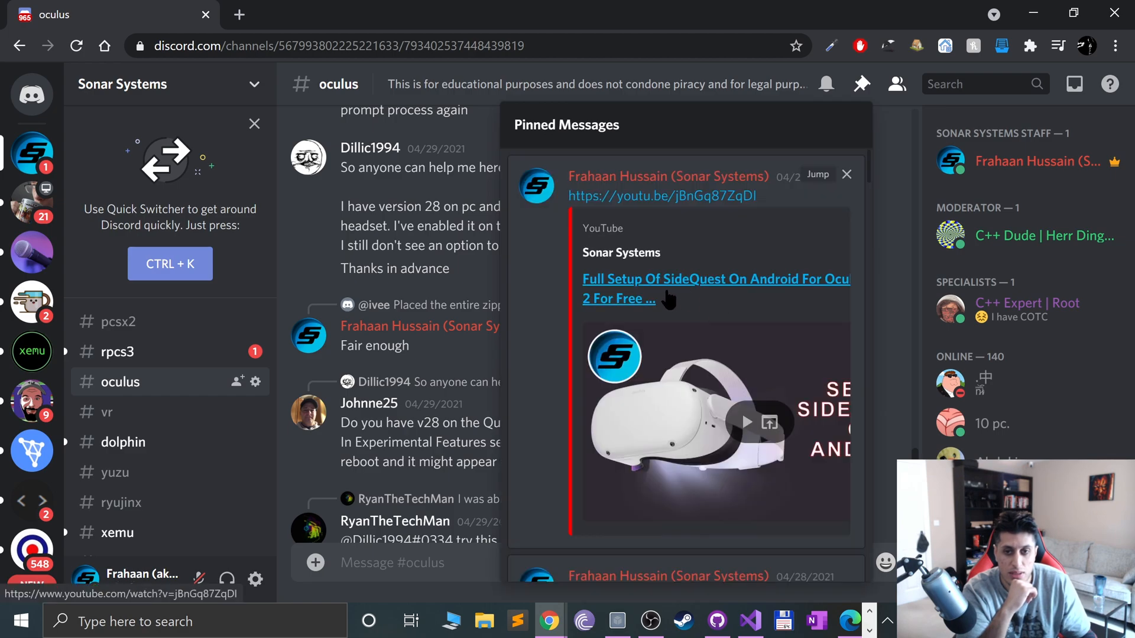
pyautogui.scroll(-3)
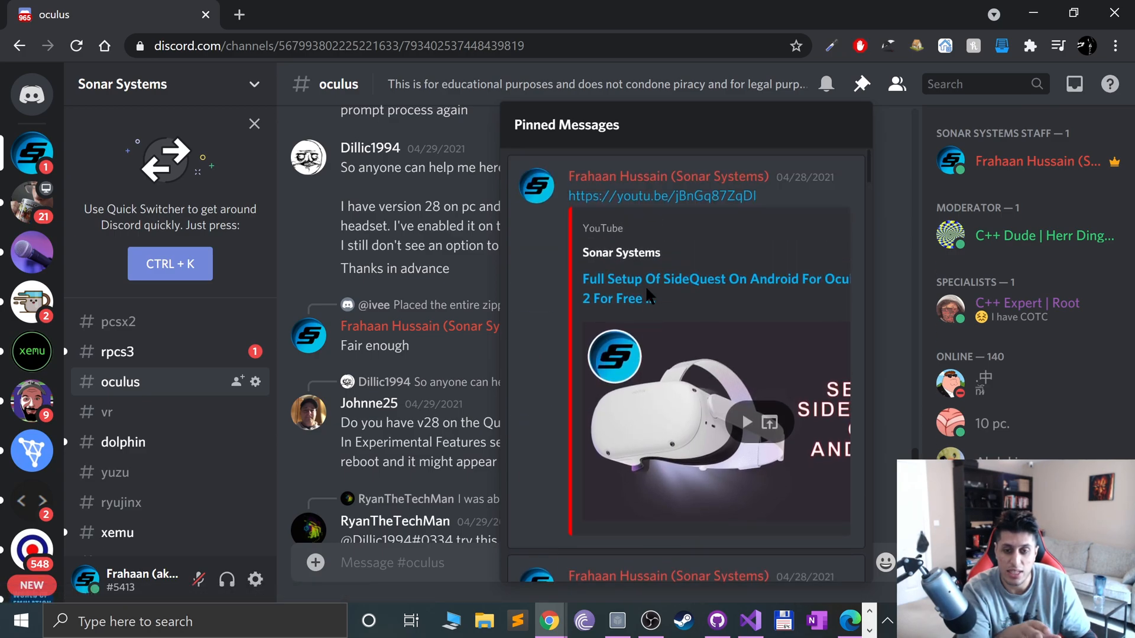
pyautogui.scroll(-3)
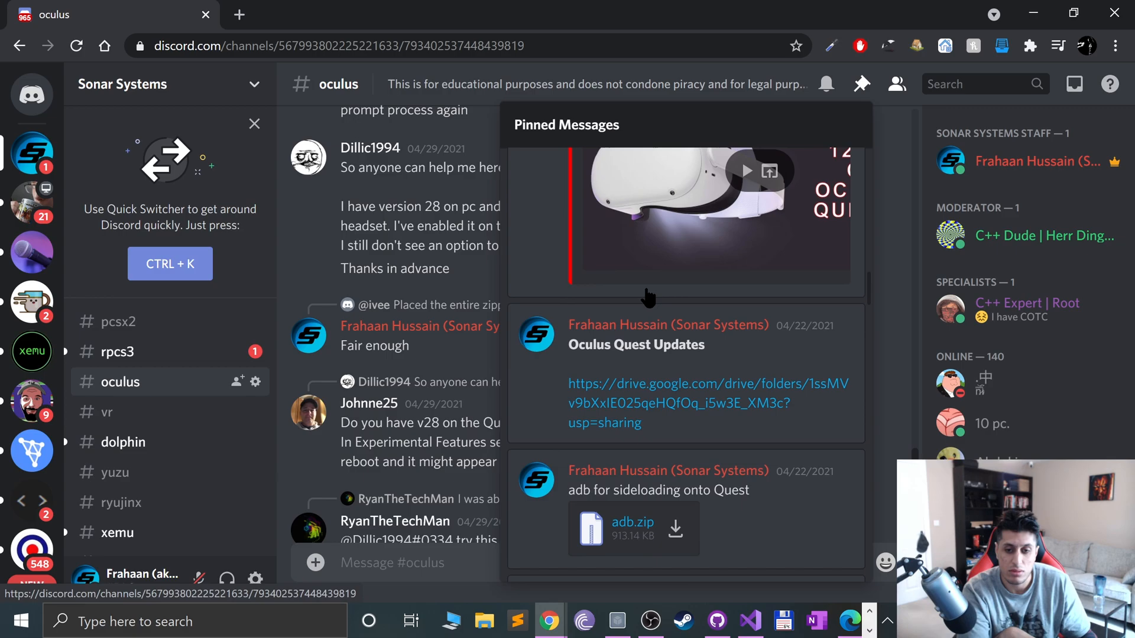
pyautogui.scroll(-3)
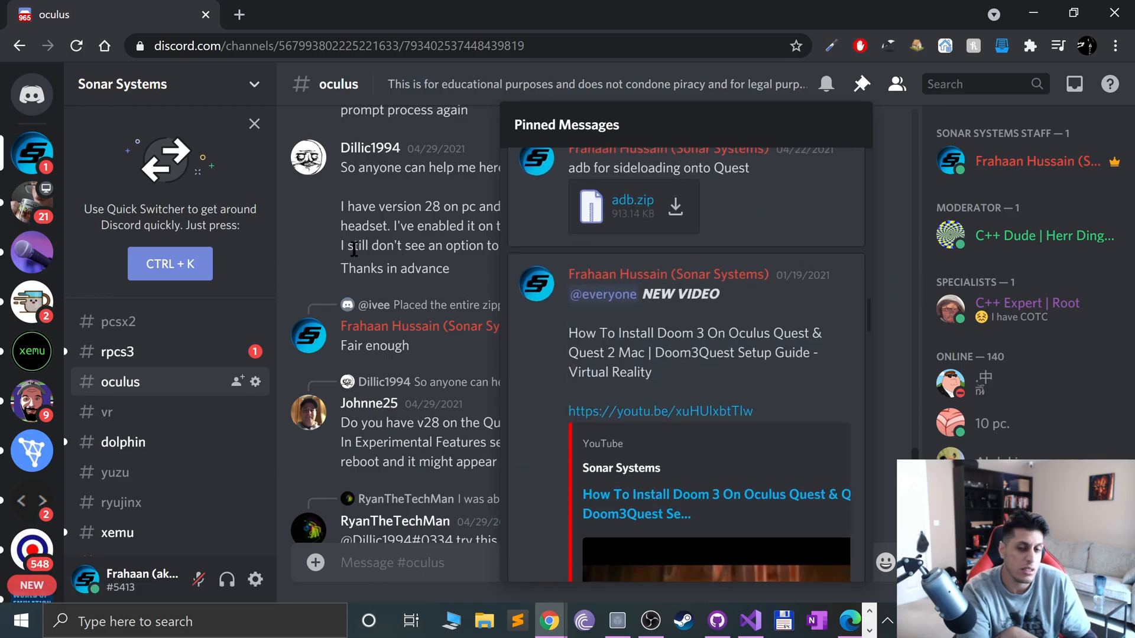
pyautogui.click(860, 84)
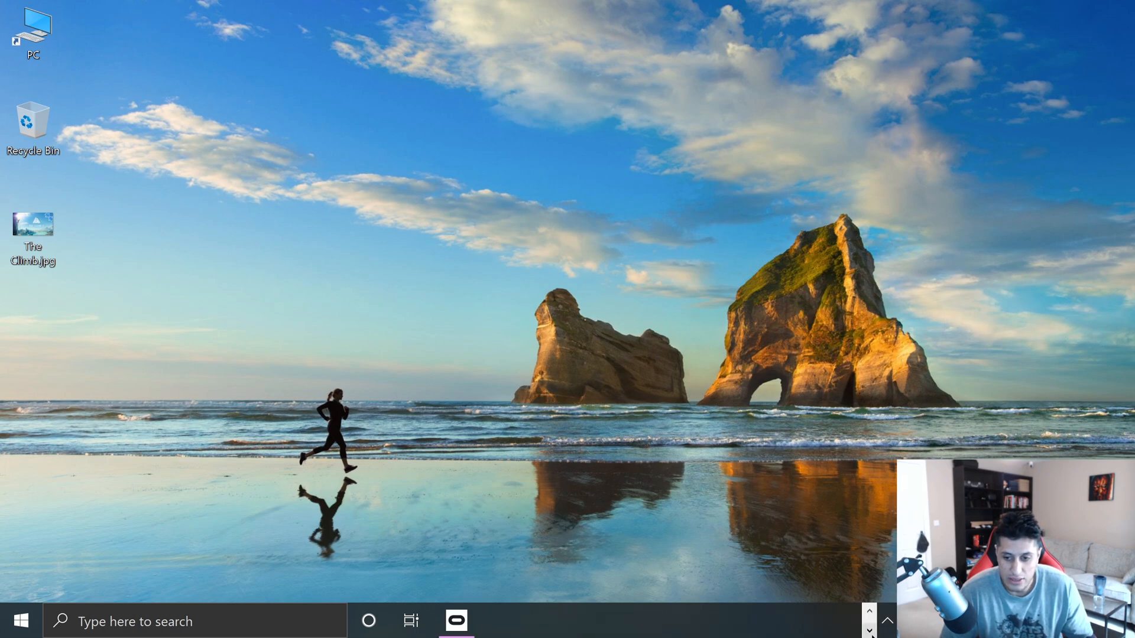
# Bring Chrome back and search Google for Oculus Rift software
pyautogui.click(455, 621)
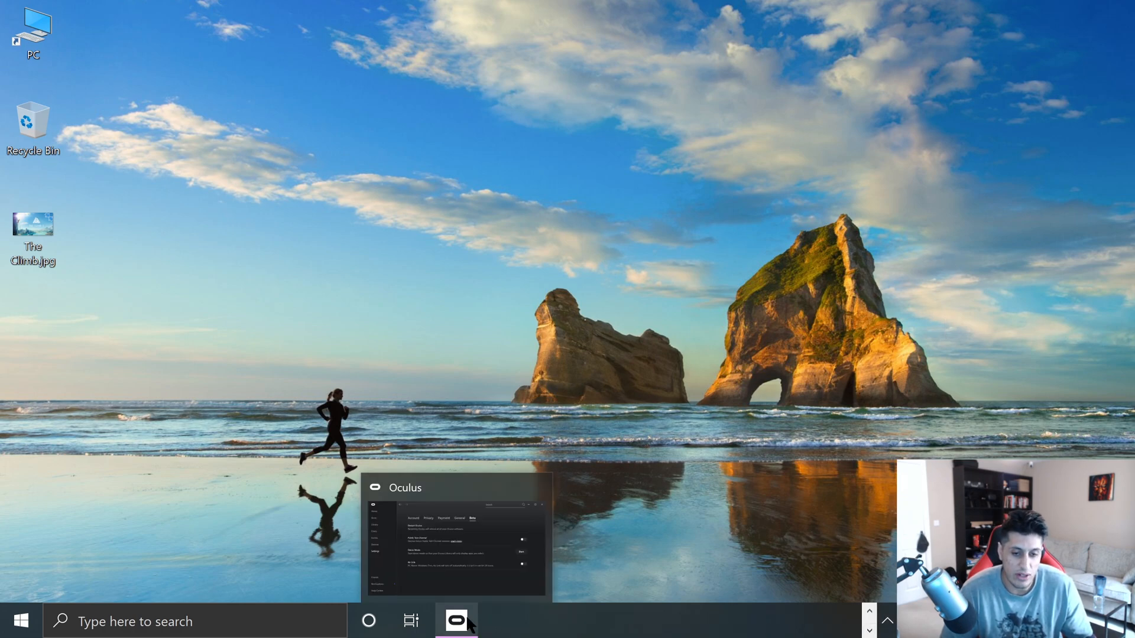
pyautogui.click(454, 621)
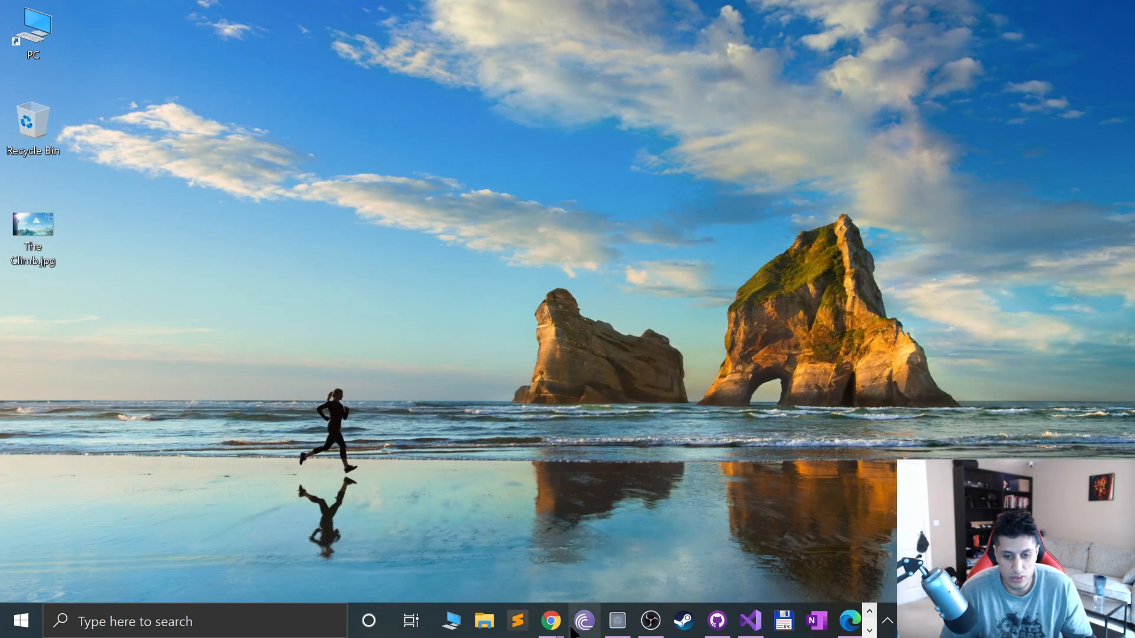
pyautogui.click(550, 621)
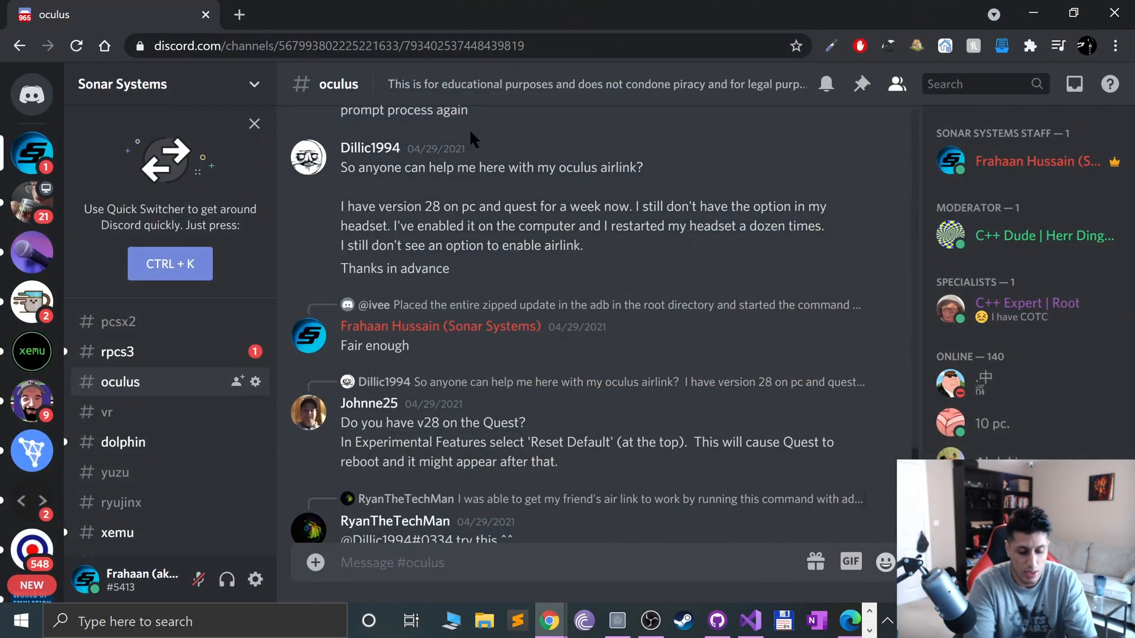
pyautogui.write('oculu8s rift software')
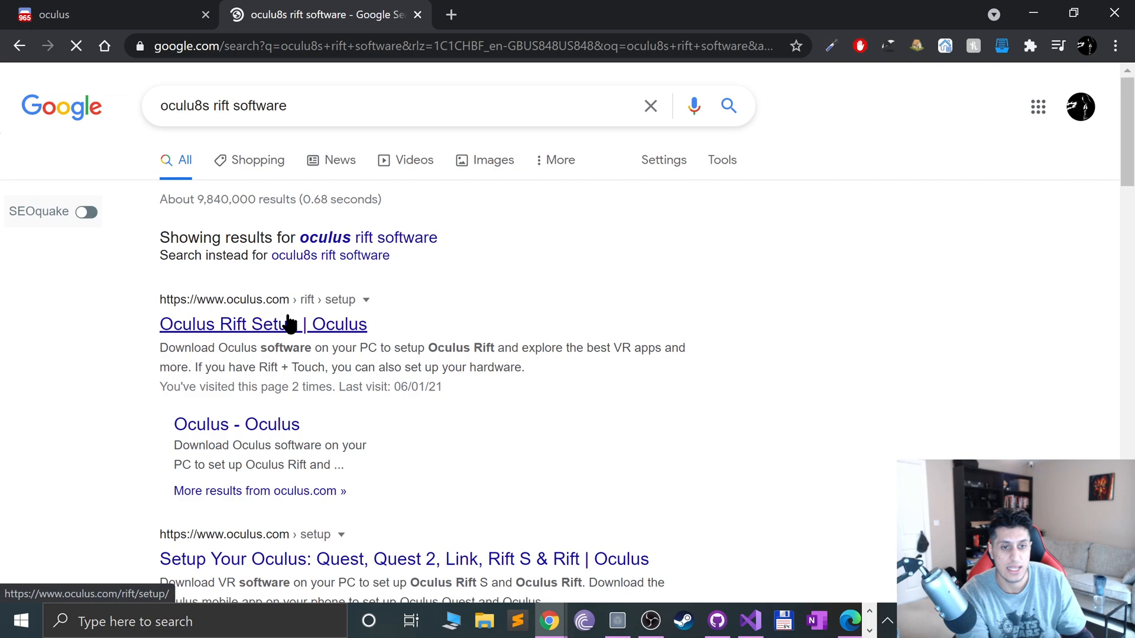
pyautogui.click(263, 323)
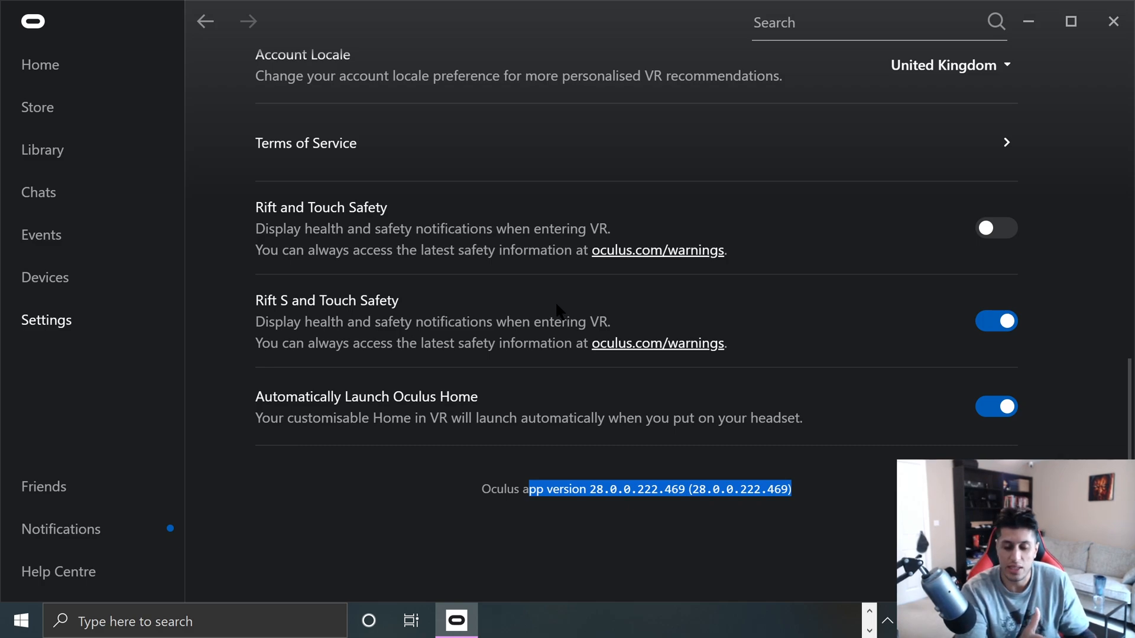
pyautogui.moveTo(415, 40)
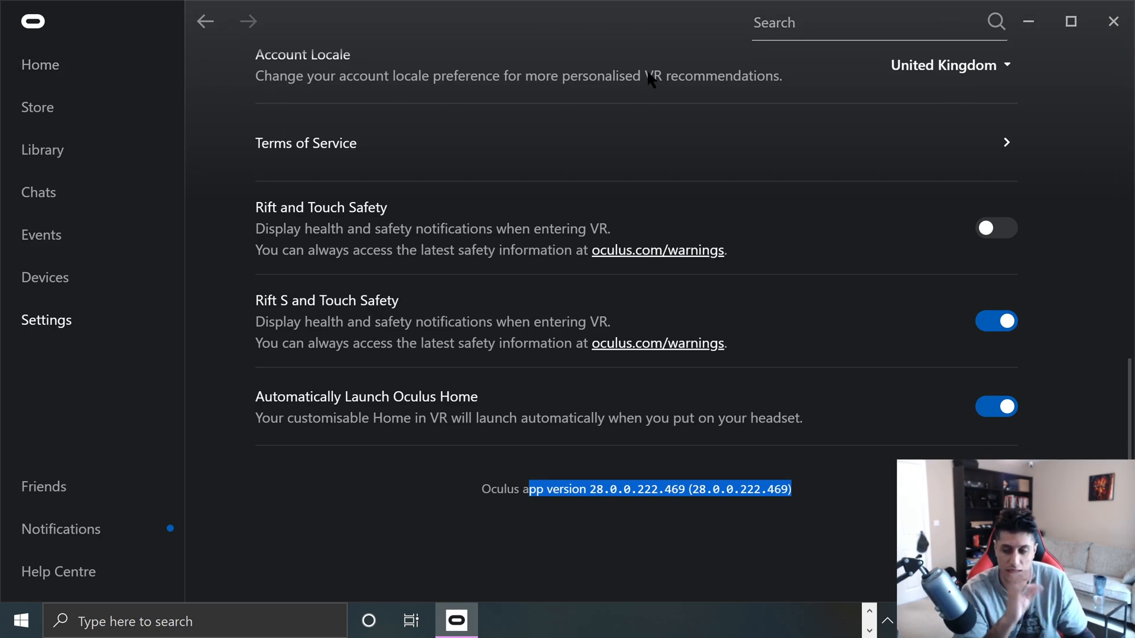
# Confirm app version 28, then show the Beta settings with the Air Link toggle
pyautogui.click(586, 108)
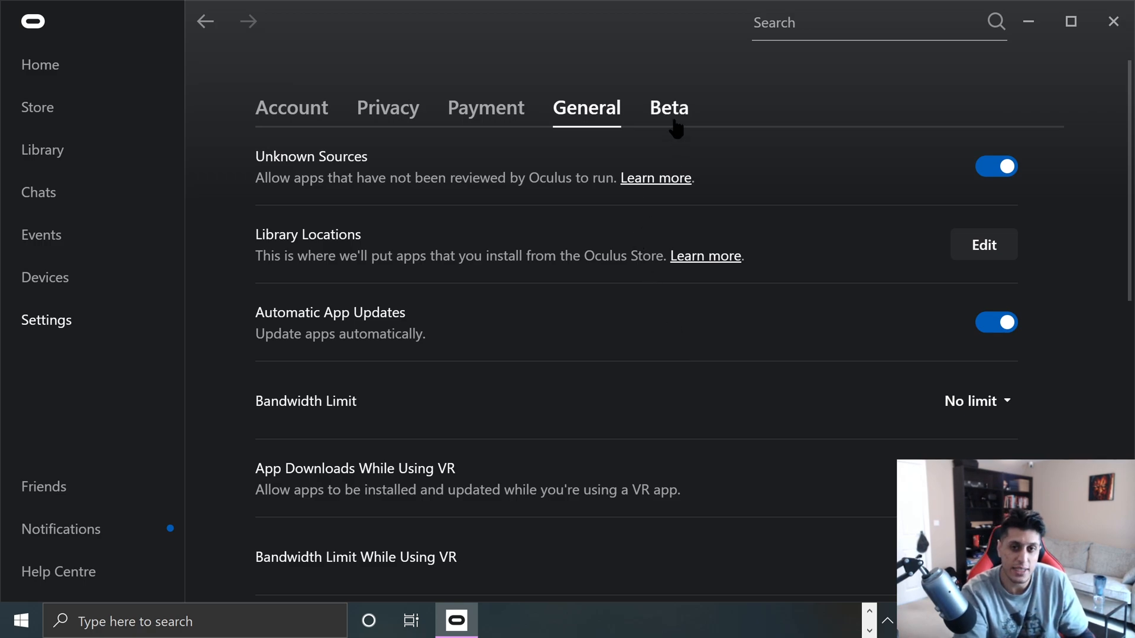
pyautogui.click(667, 108)
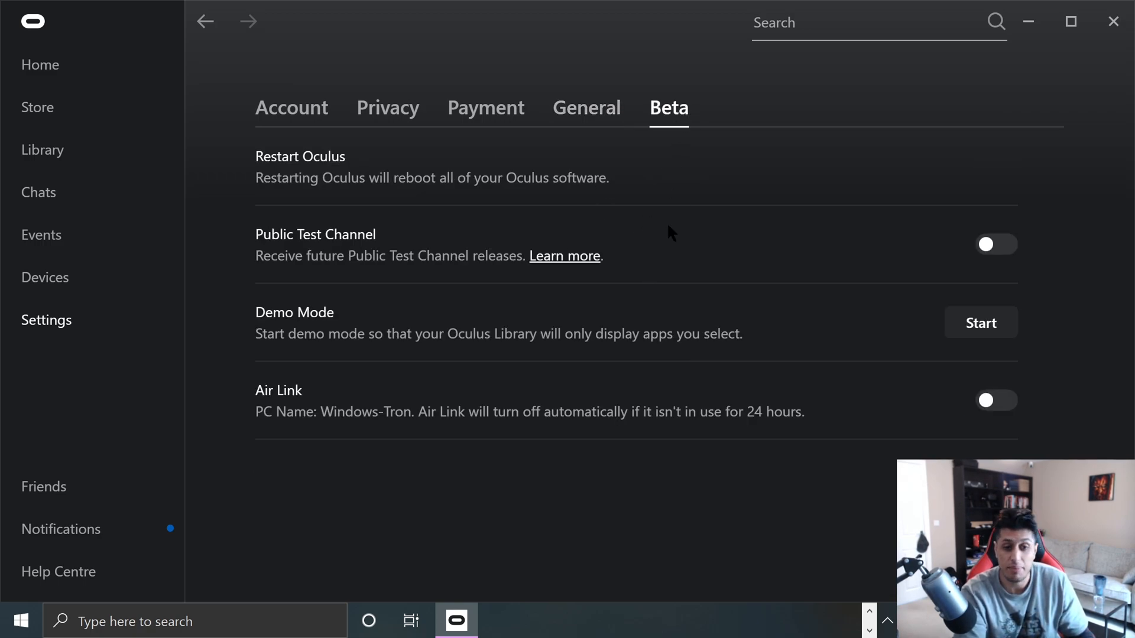
pyautogui.click(995, 401)
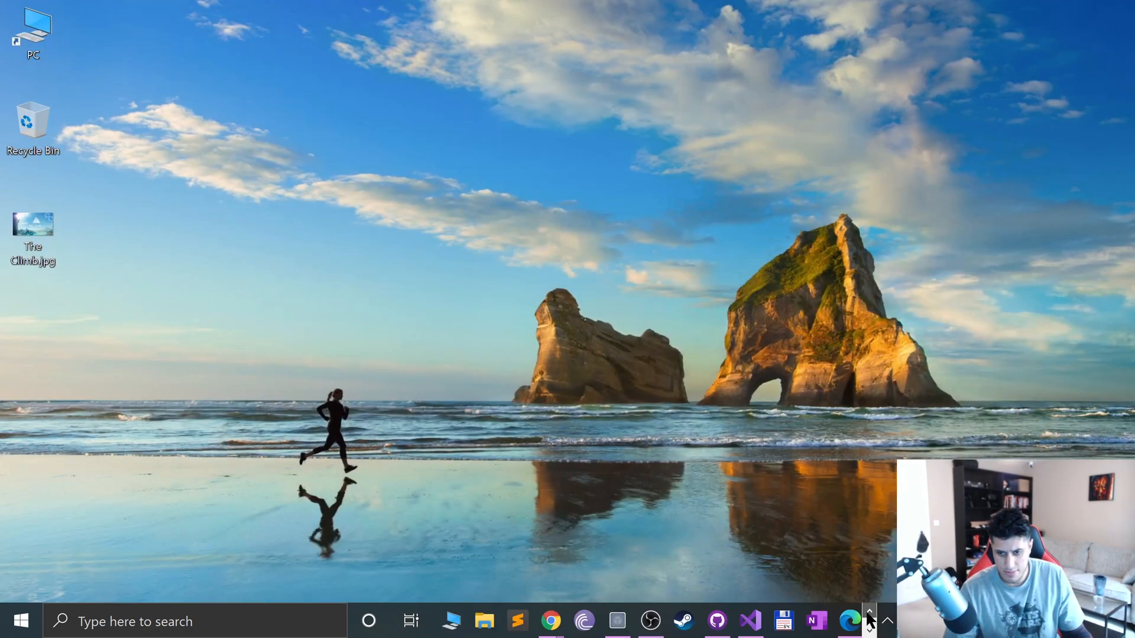
# Stream the Quest headset's view on oculus.com/cast in Edge
pyautogui.click(848, 621)
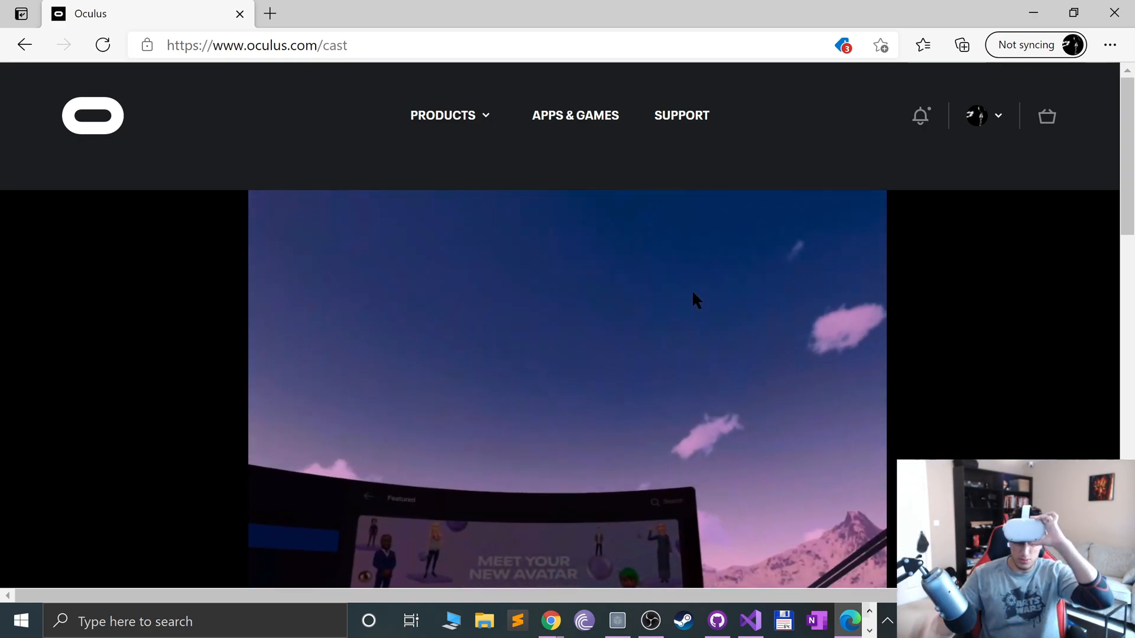
pyautogui.scroll(-3)
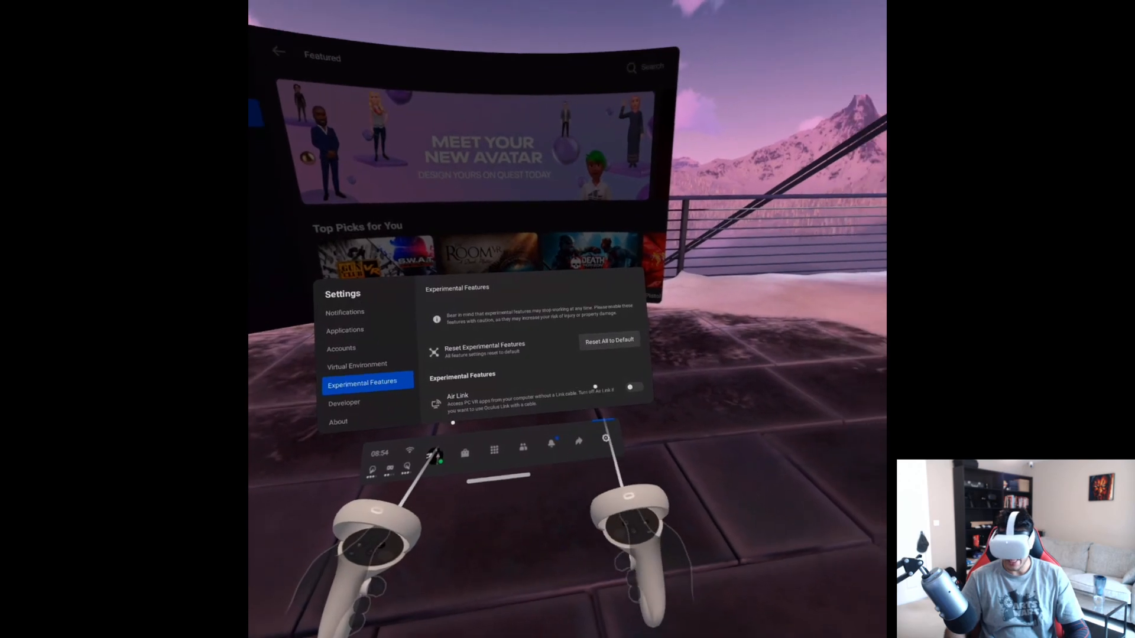
# Switch on Air Link in the Quest's Experimental Features, then return to the PC app
pyautogui.click(630, 388)
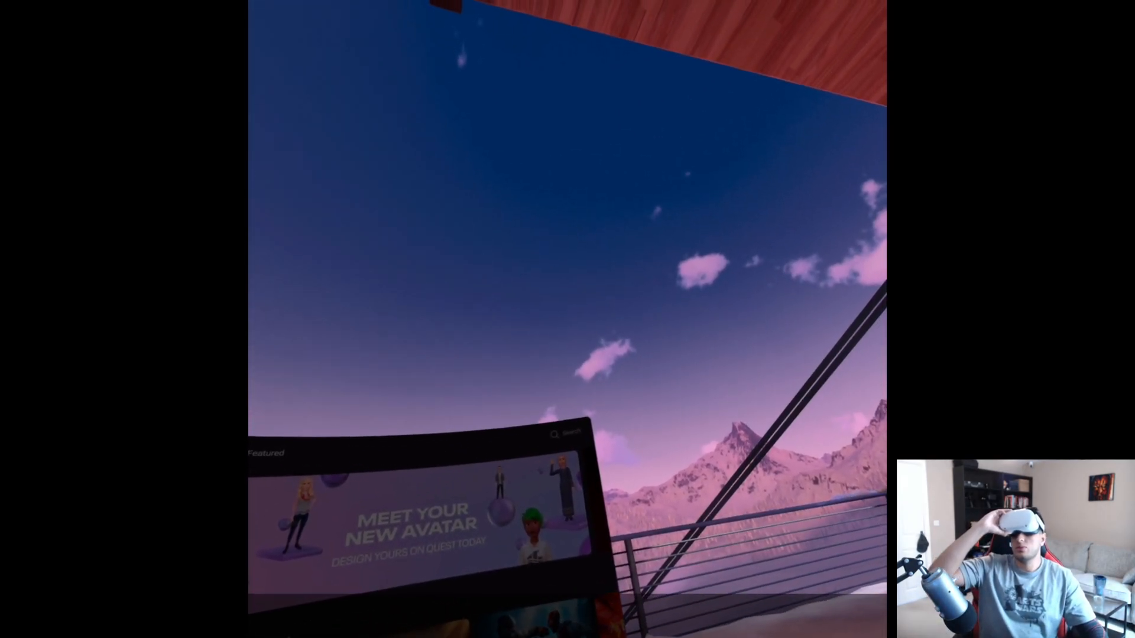
pyautogui.click(650, 620)
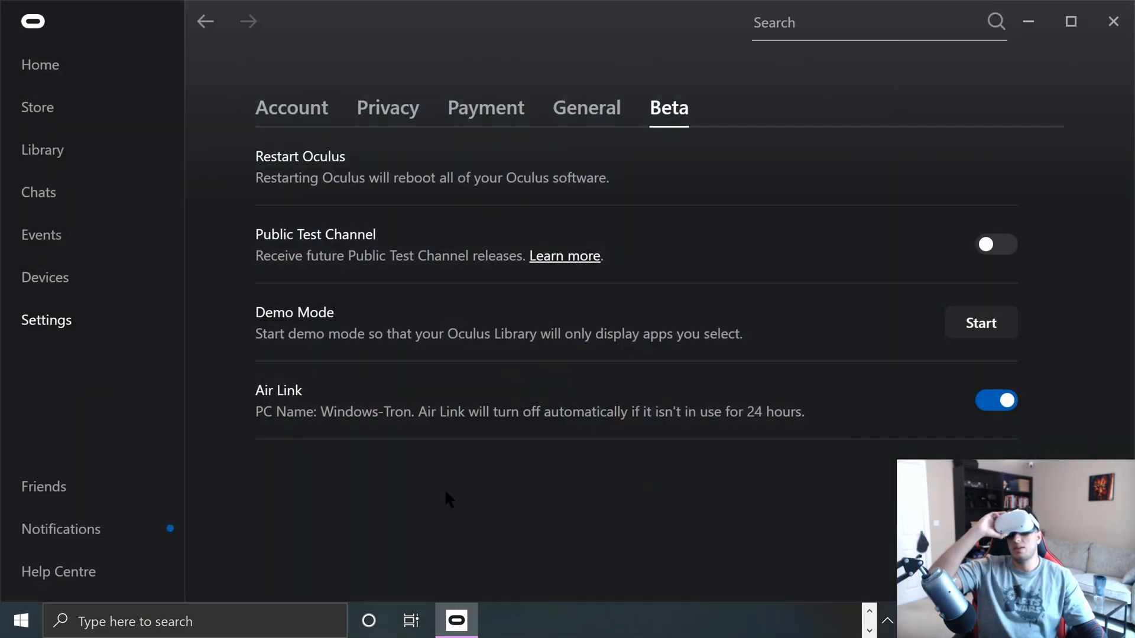
pyautogui.moveTo(508, 428)
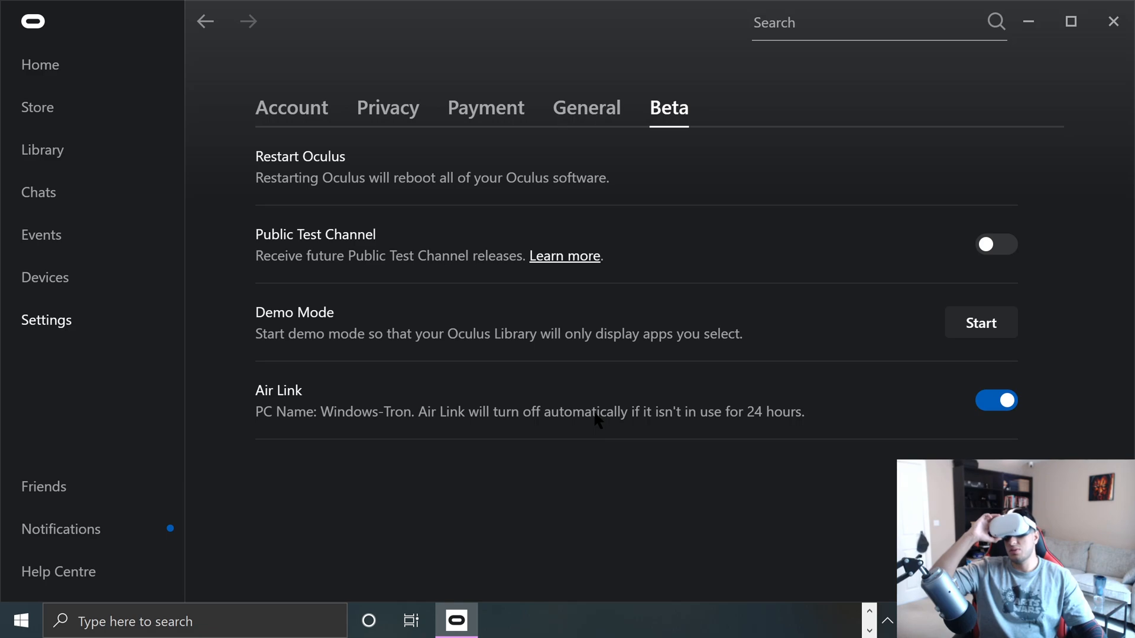
pyautogui.moveTo(815, 369)
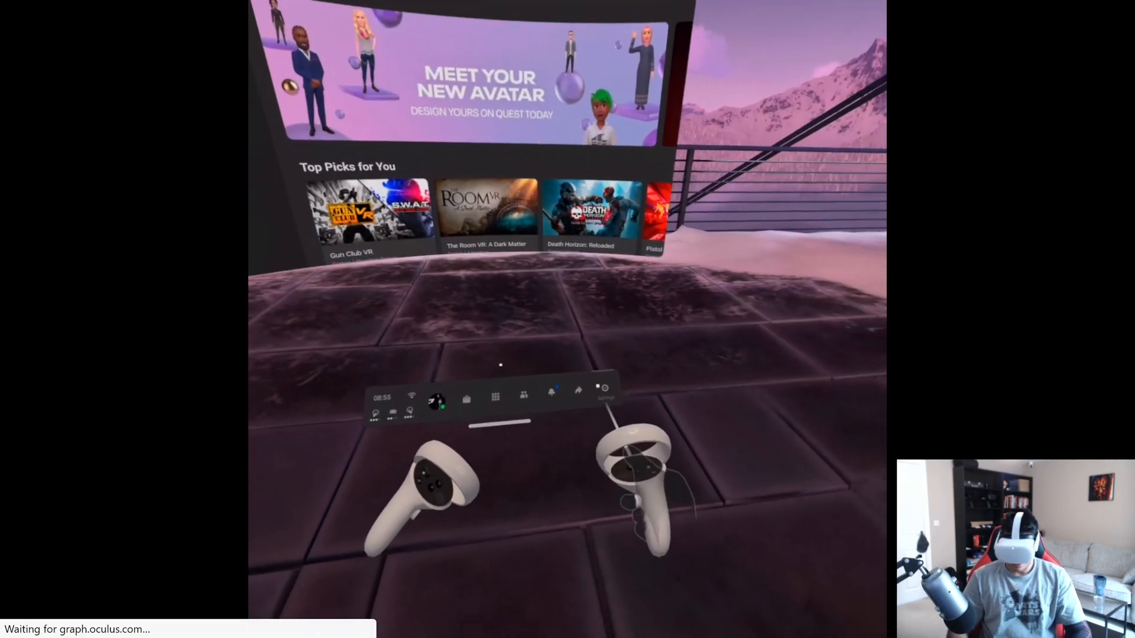
# From Quick Settings, launch Oculus Air Link to the Windows-Tron PC and return to the PC app
pyautogui.click(605, 392)
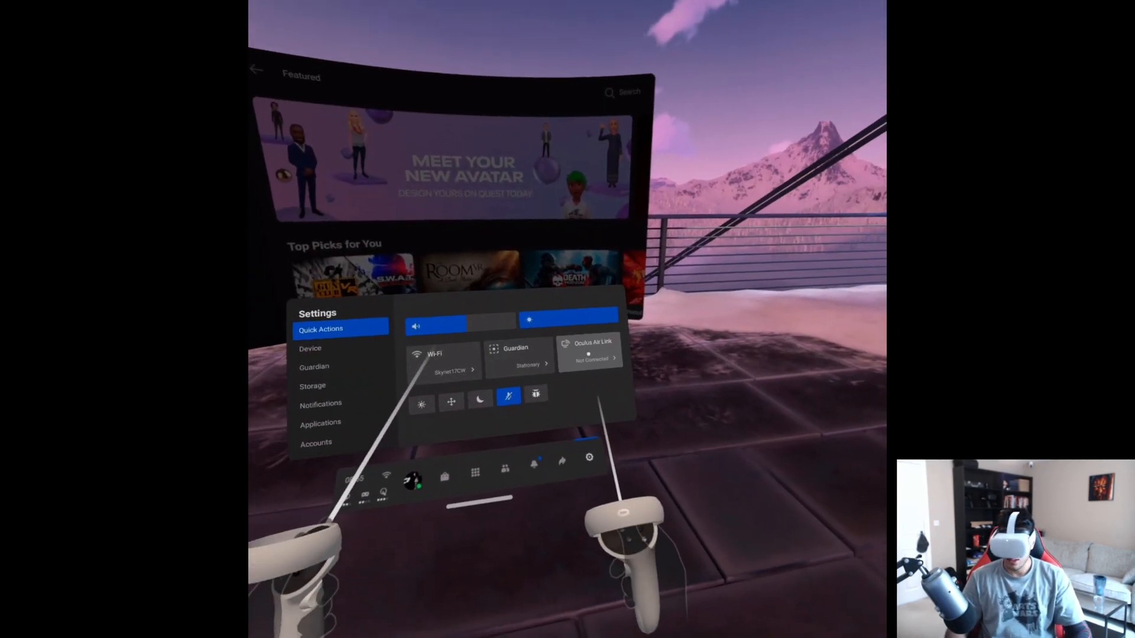
pyautogui.click(590, 351)
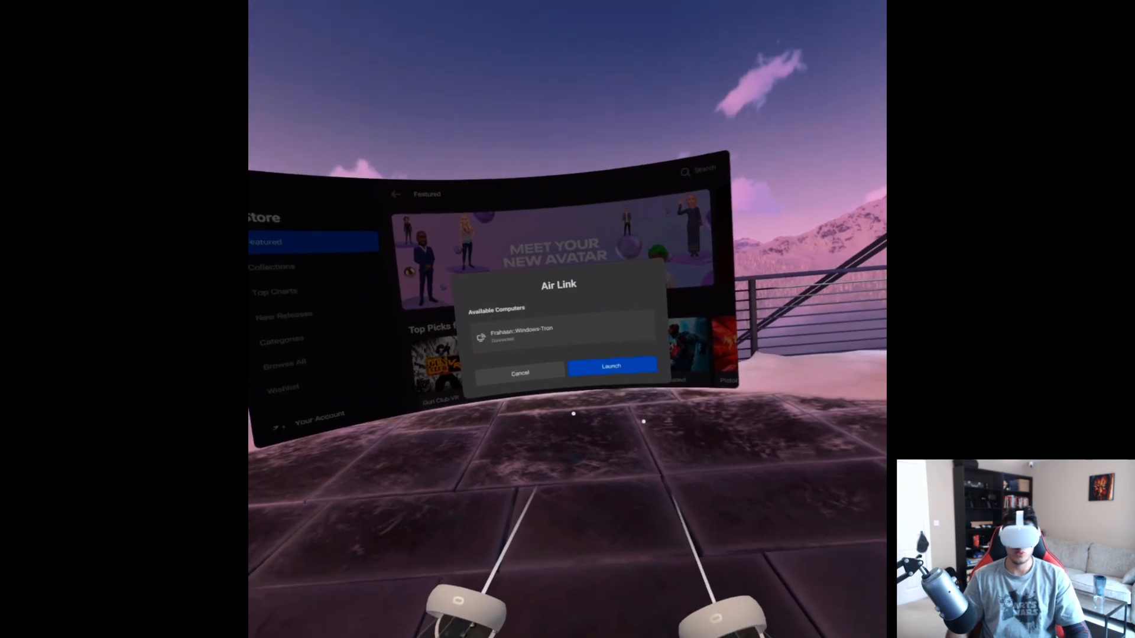
pyautogui.click(611, 366)
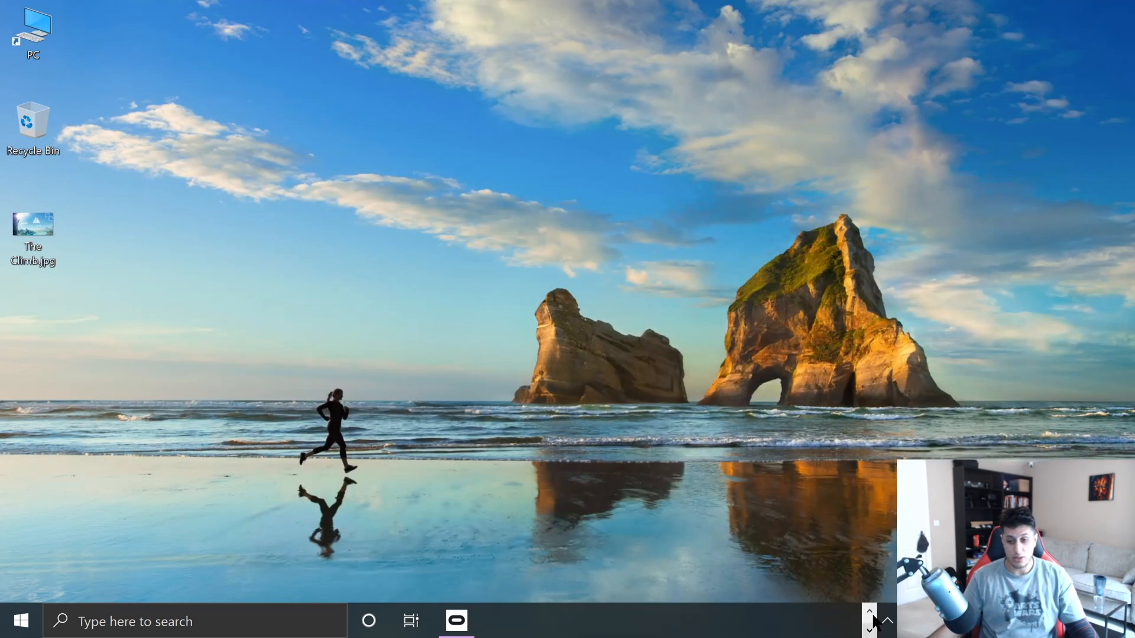
pyautogui.click(456, 621)
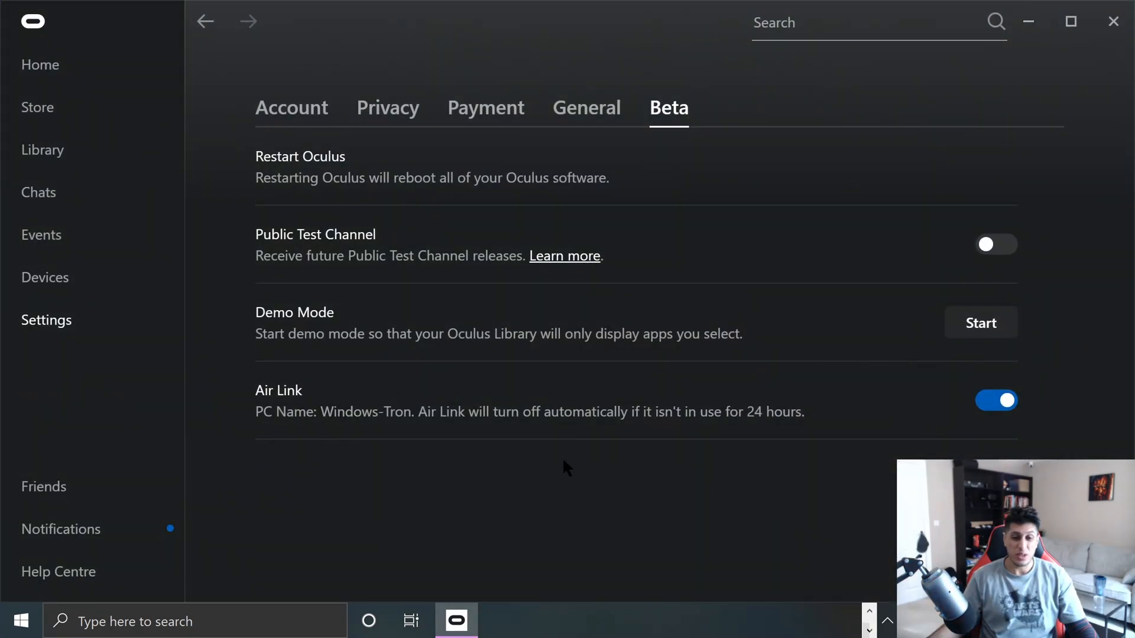